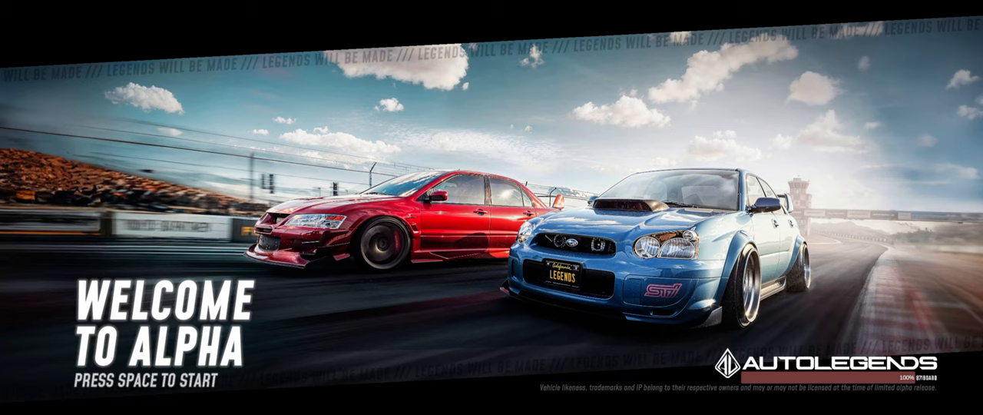
- Start Auto Legends by pressing Space on the Welcome to Alpha screen
key("space")
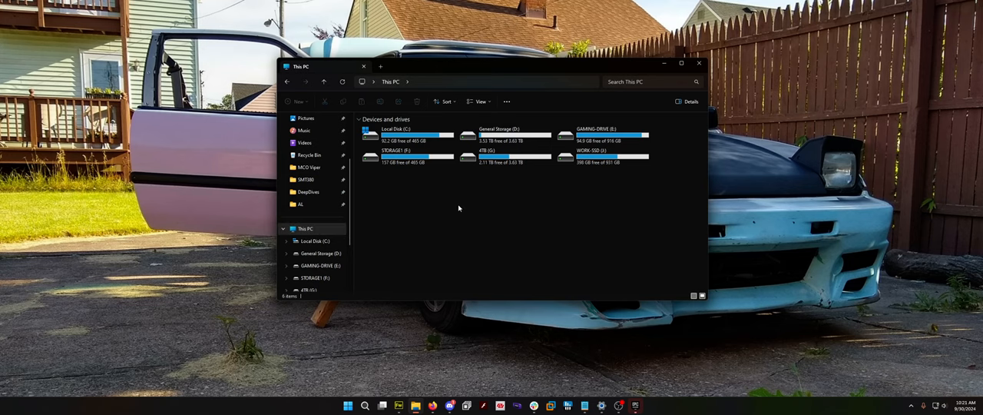
mouse_move(499, 148)
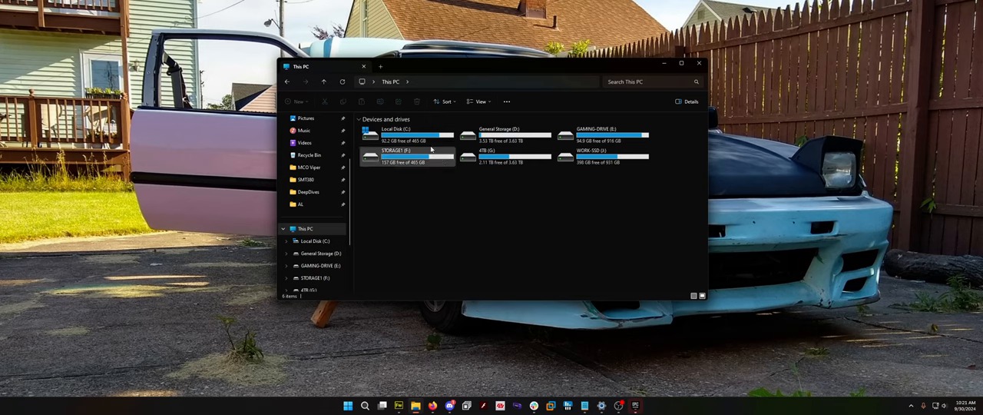
- Browse to C:\Users\TechX and select the hidden AppData folder
left_click(407, 132)
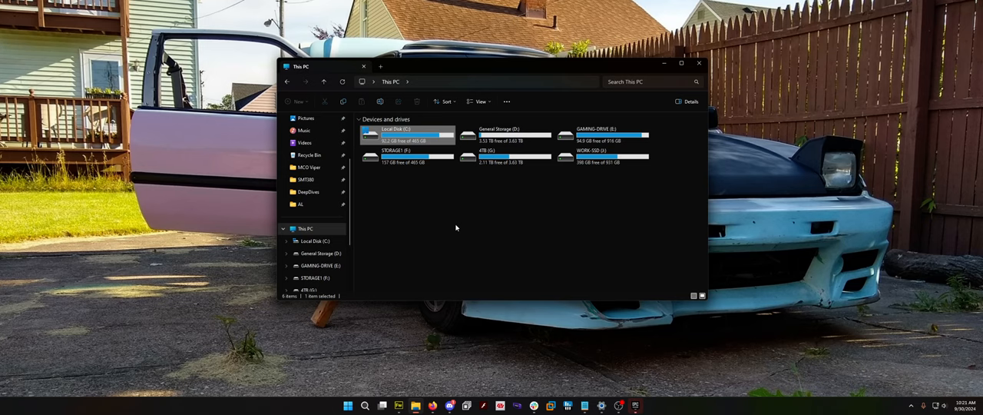
mouse_move(403, 139)
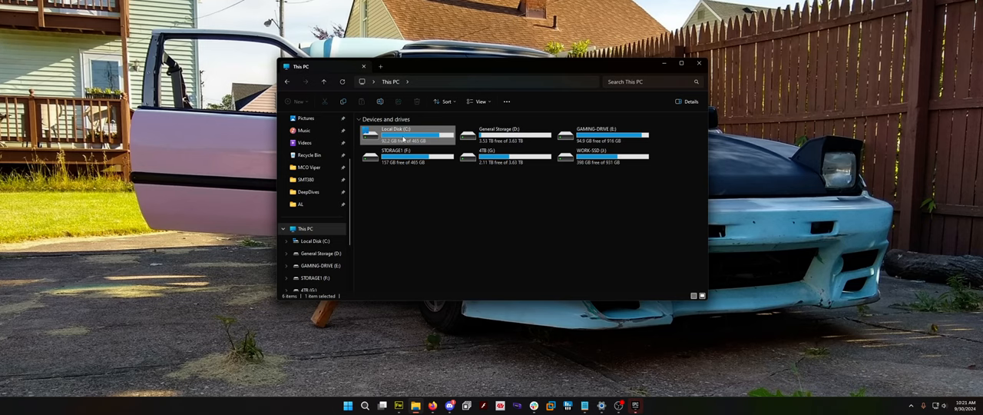
double_click(407, 134)
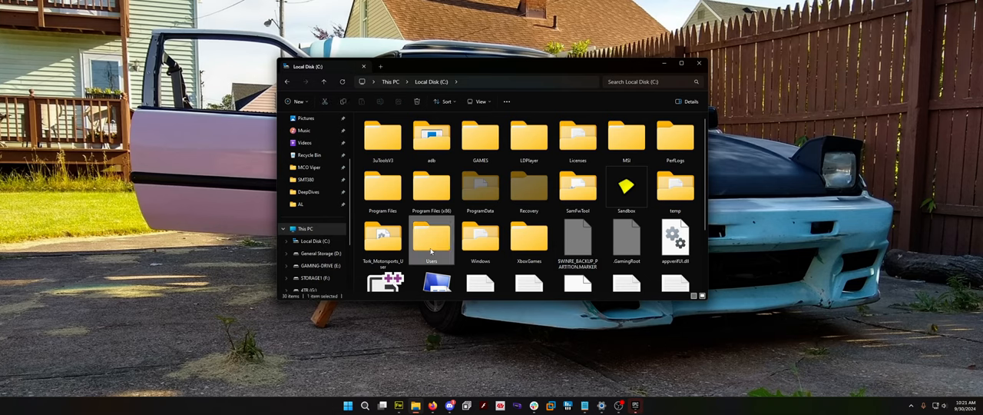
double_click(431, 238)
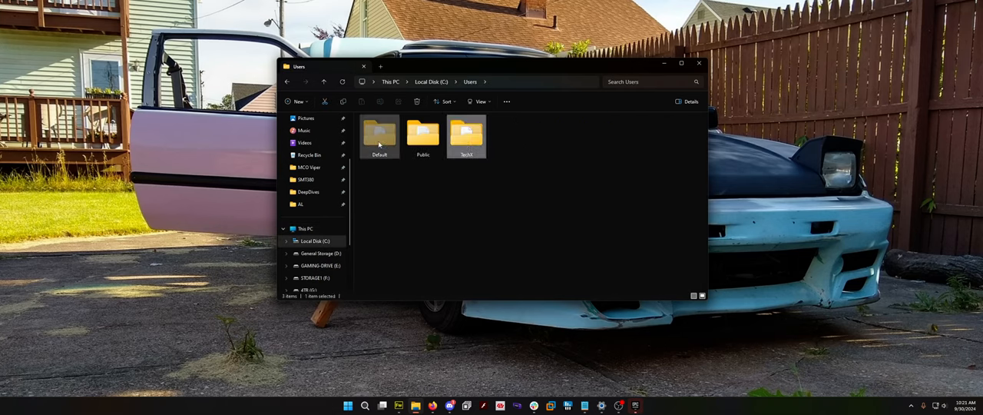
double_click(466, 133)
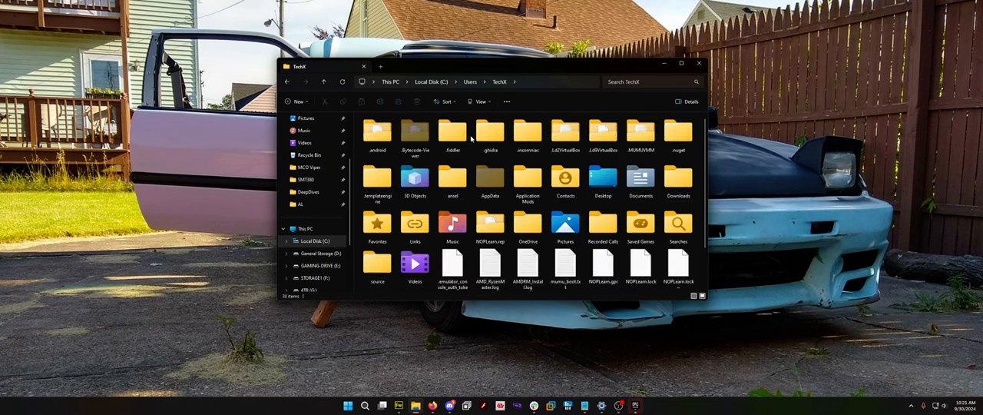
left_click(490, 269)
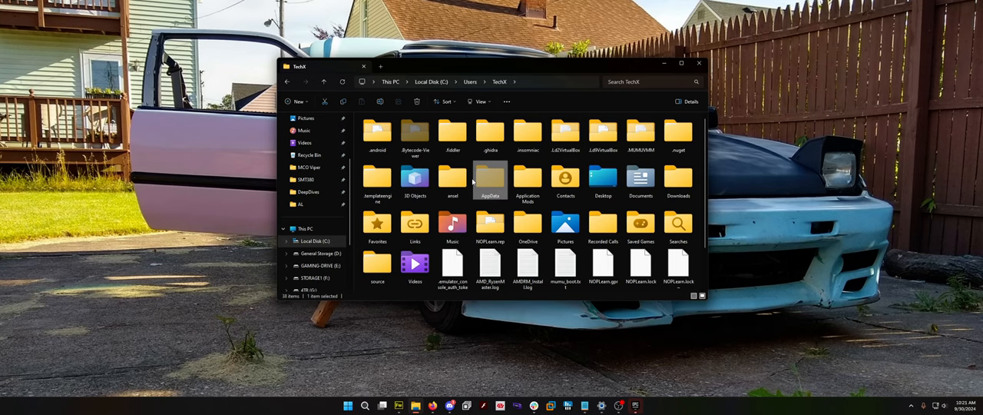
mouse_move(490, 181)
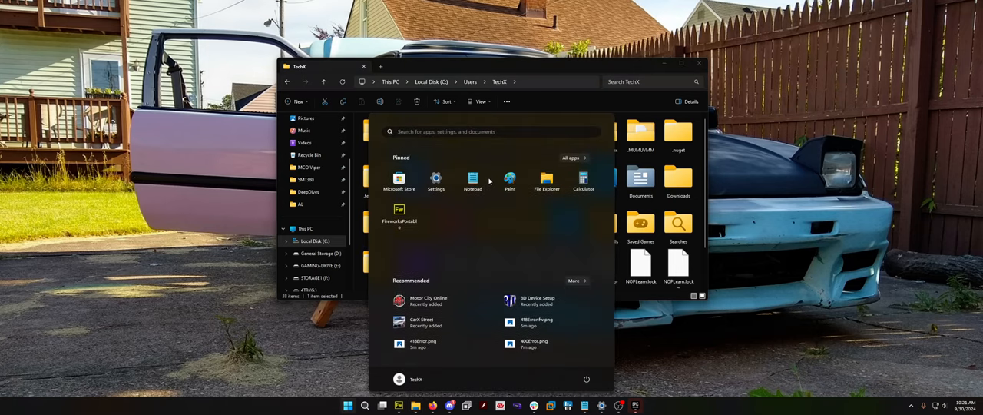
- Enable 'Show hidden files, folders, and drives' in File Explorer Options
type("folder")
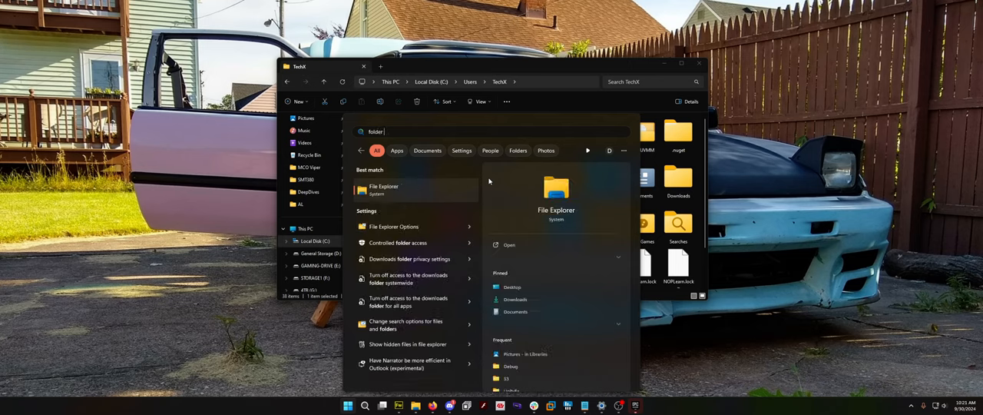
type("options")
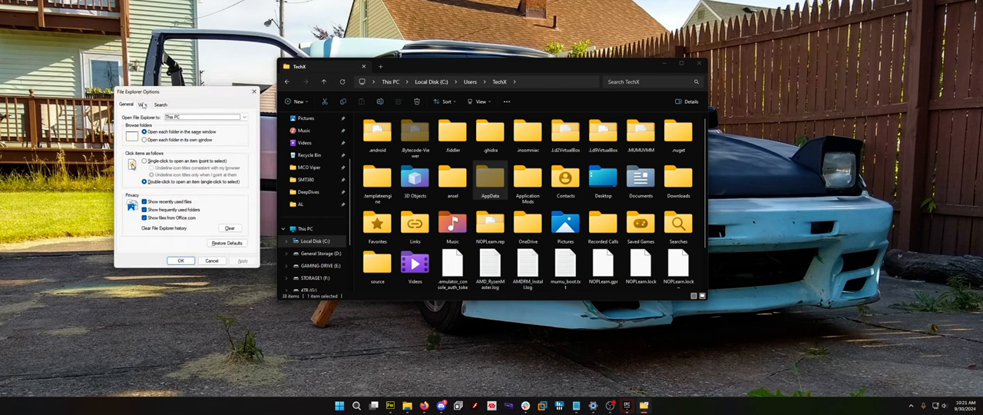
left_click(143, 103)
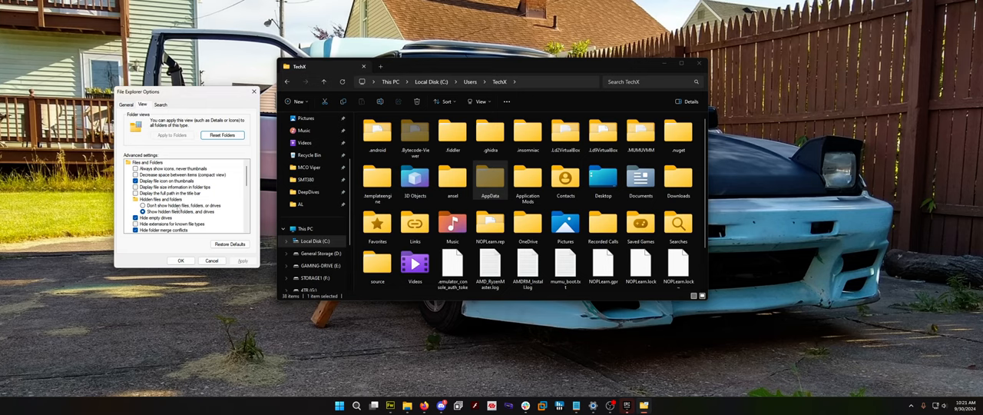
left_click(160, 199)
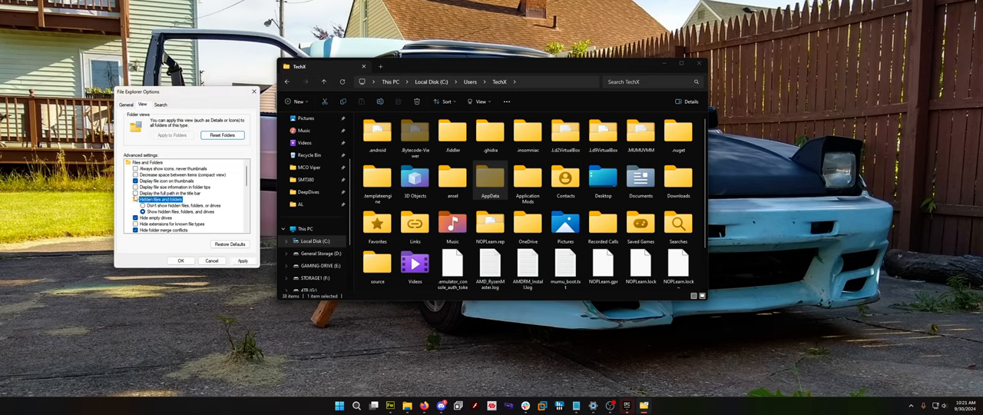
left_click(137, 211)
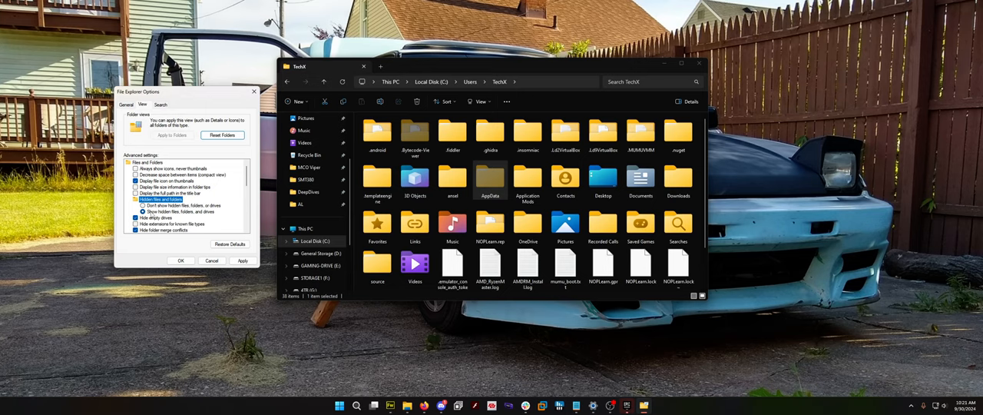
left_click(141, 212)
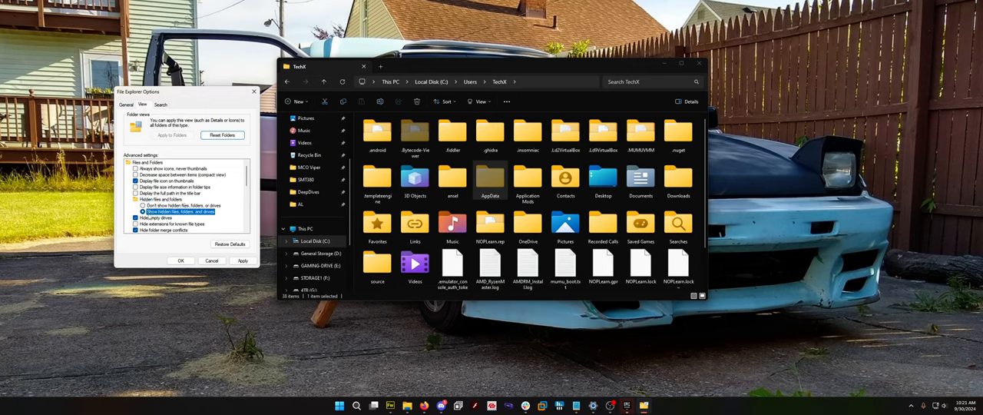
left_click(172, 223)
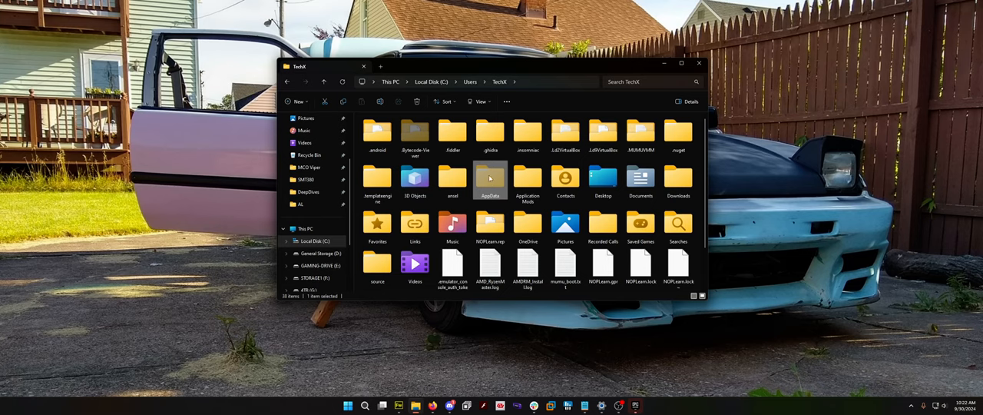
- Go through AppData and LocalLow into the Auto Legends game folder
double_click(491, 177)
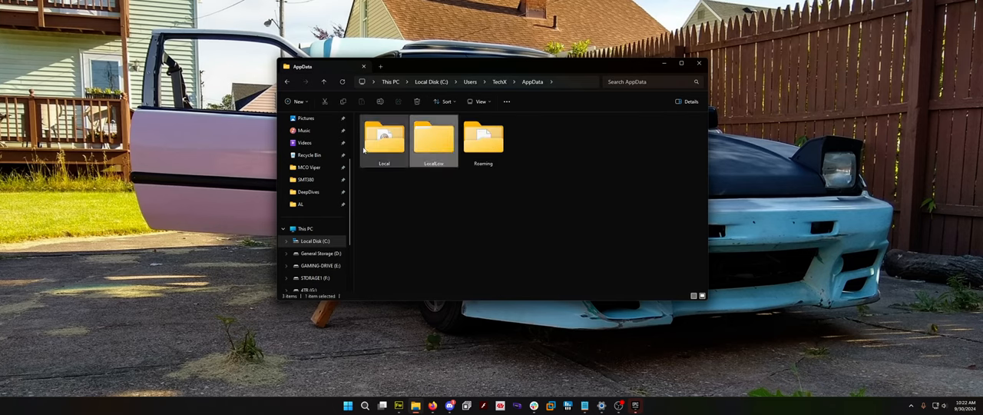
left_click(383, 138)
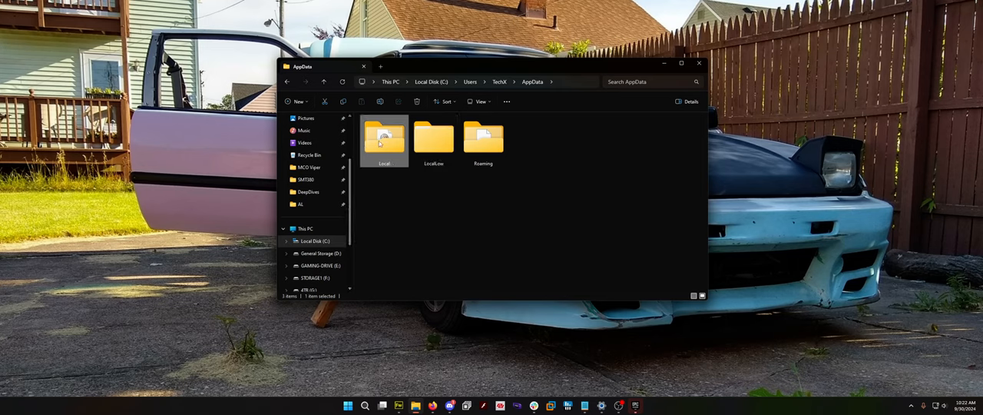
left_click(433, 141)
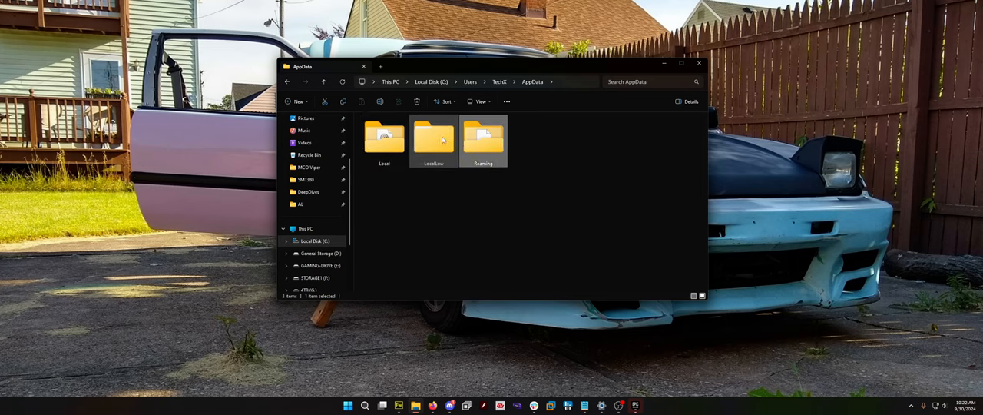
left_click(434, 141)
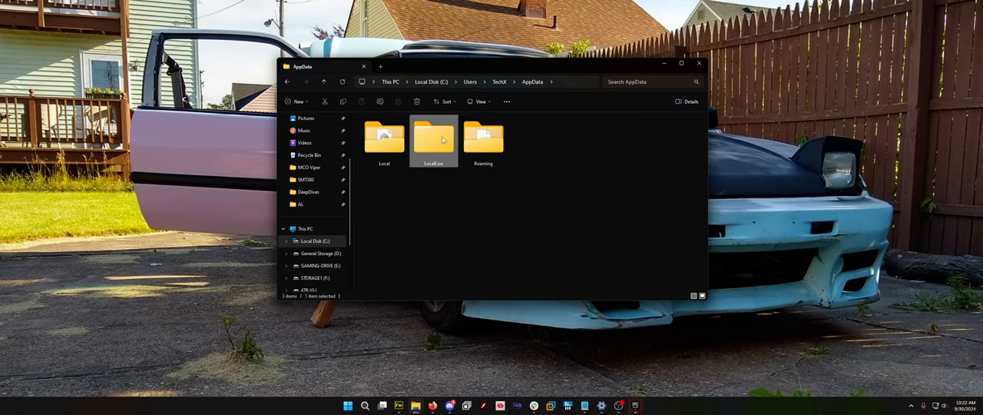
double_click(434, 140)
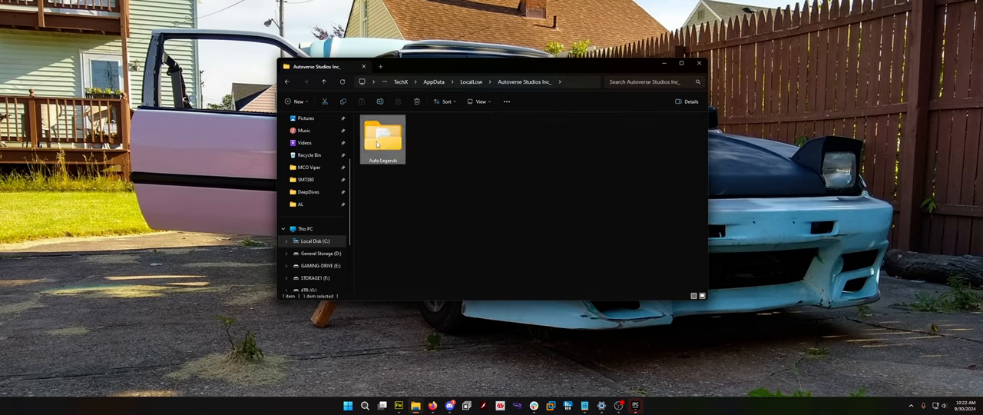
double_click(382, 137)
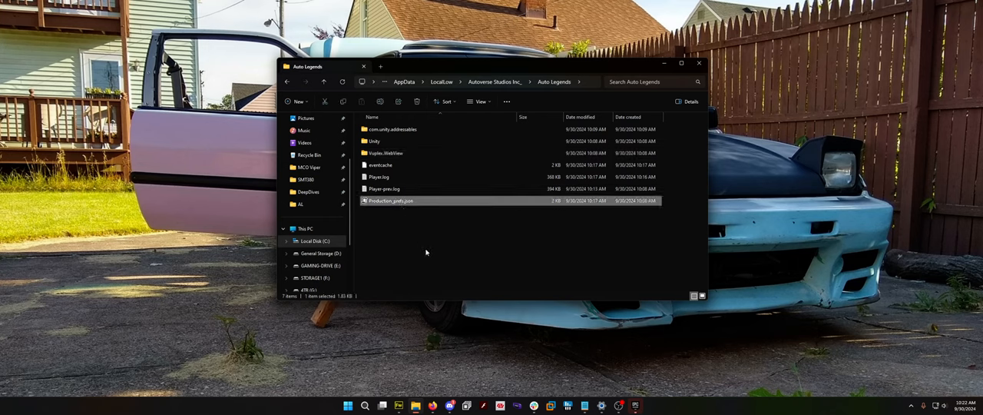
- Use the right-click Rename command to rename Production_prefs.json to Production_prefs1.json
right_click(391, 201)
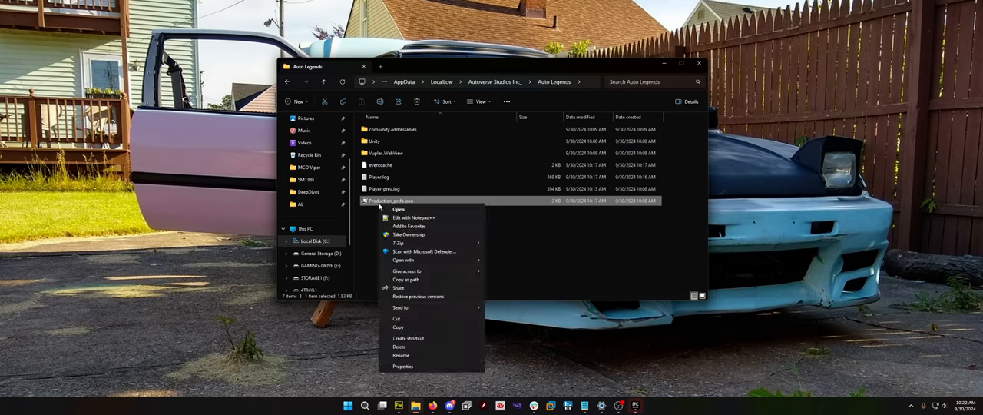
left_click(401, 355)
type("1")
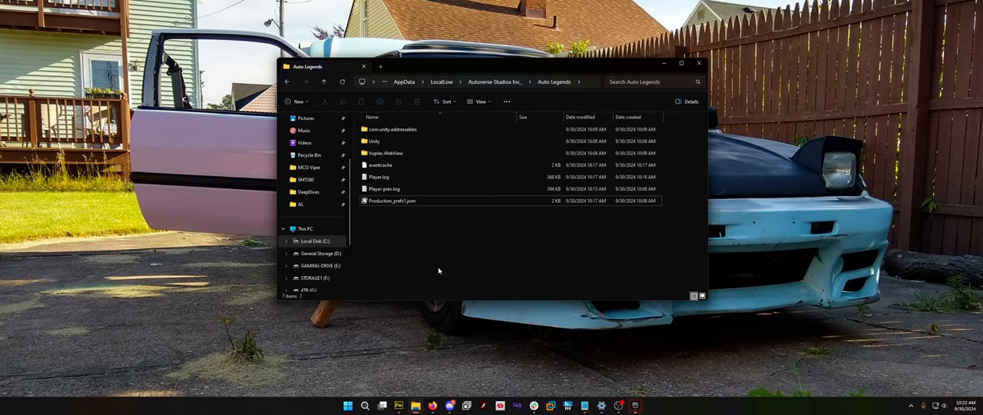
mouse_move(498, 252)
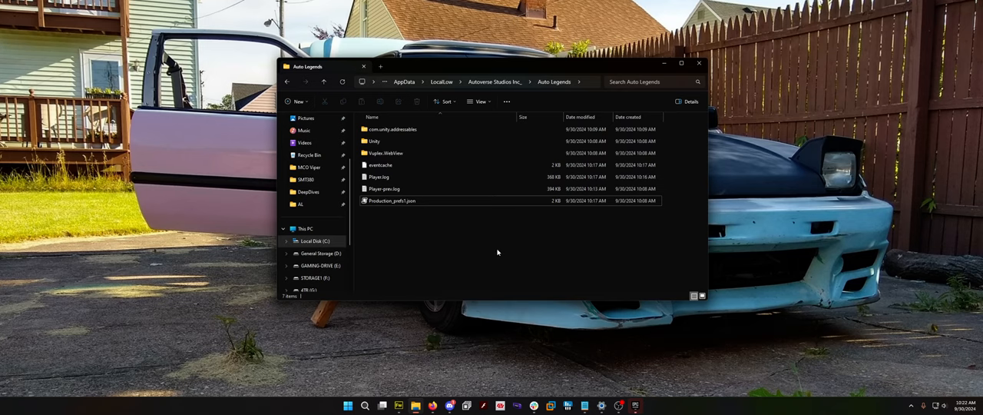
mouse_move(623, 344)
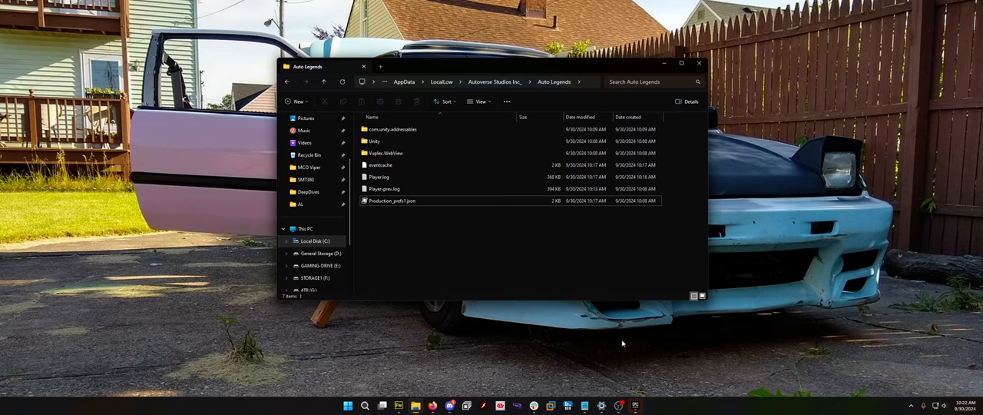
mouse_move(633, 405)
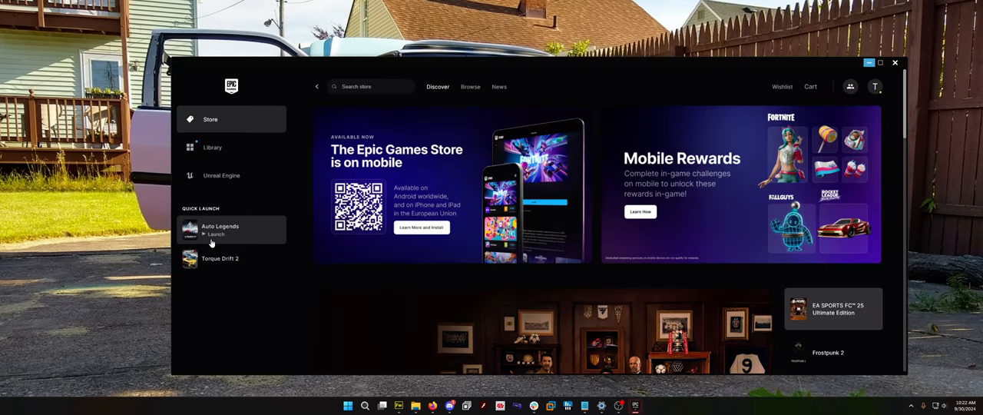
- Launch Auto Legends from the Epic Games Launcher's Quick Launch list
left_click(216, 234)
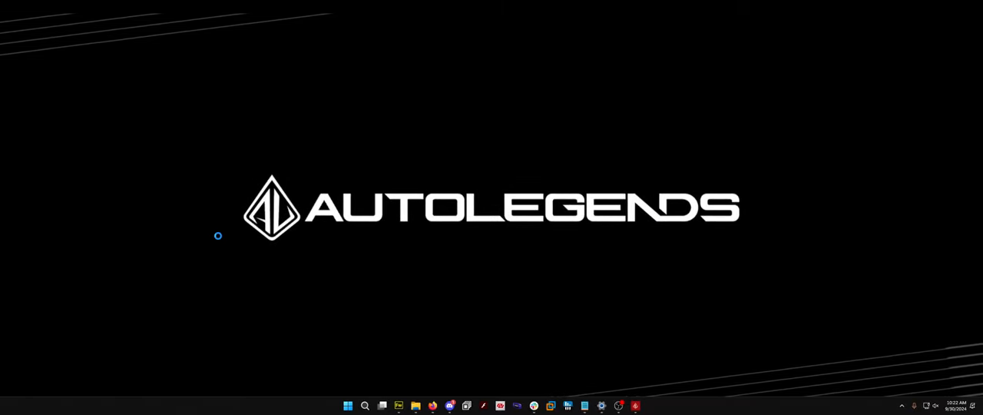